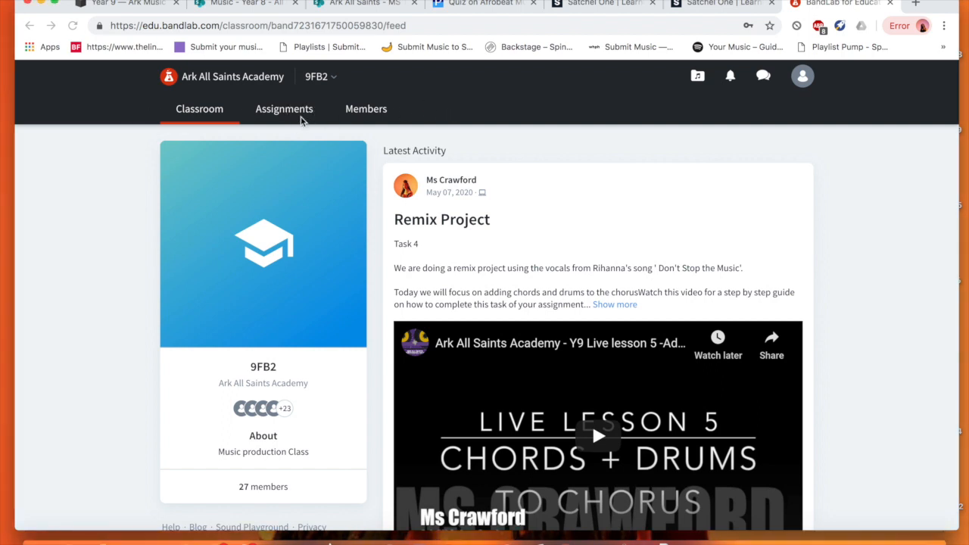
Step: Open the Remix Project assignment from the class feed and launch it in the Mix Editor
{"action": "left_click", "coordinate": [285, 109]}
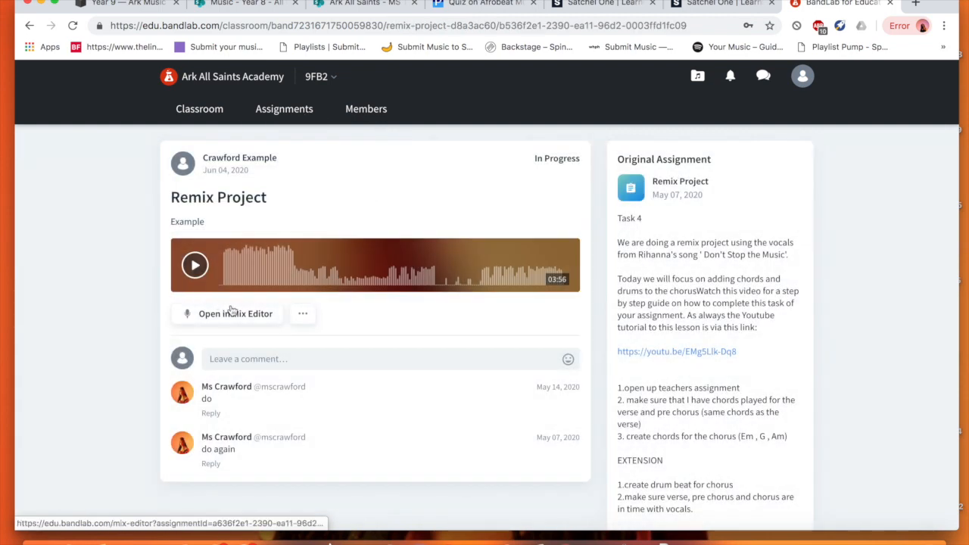
{"action": "left_click", "coordinate": [235, 314]}
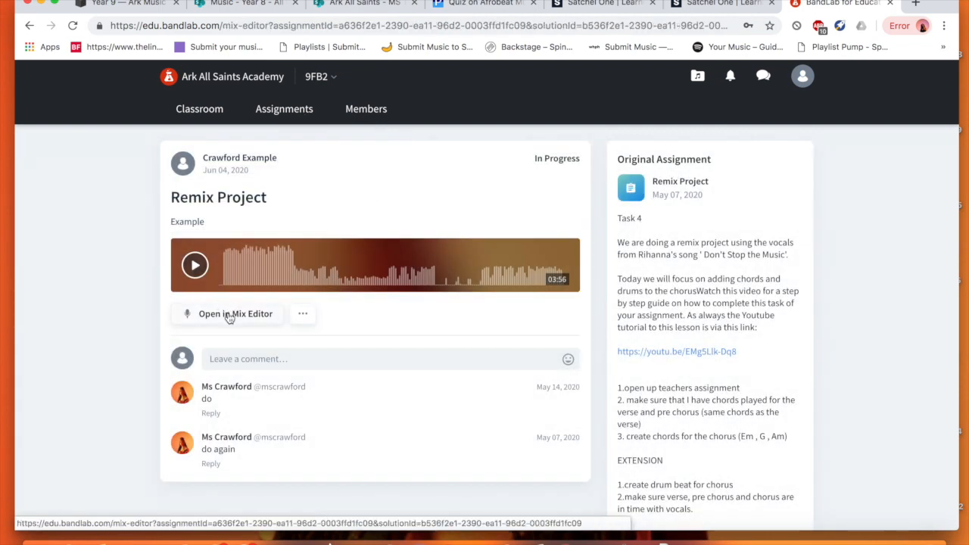
{"action": "left_click", "coordinate": [236, 314]}
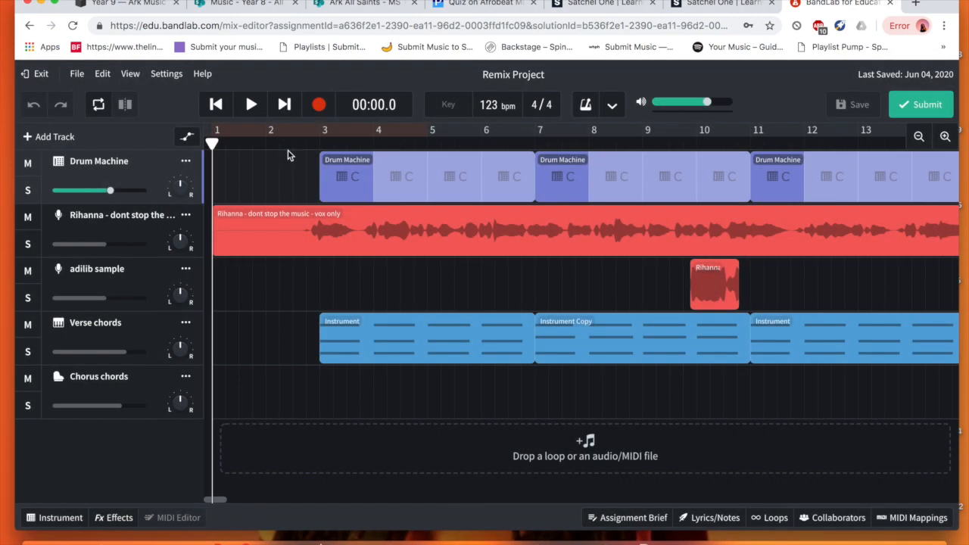
{"action": "mouse_move", "coordinate": [400, 174]}
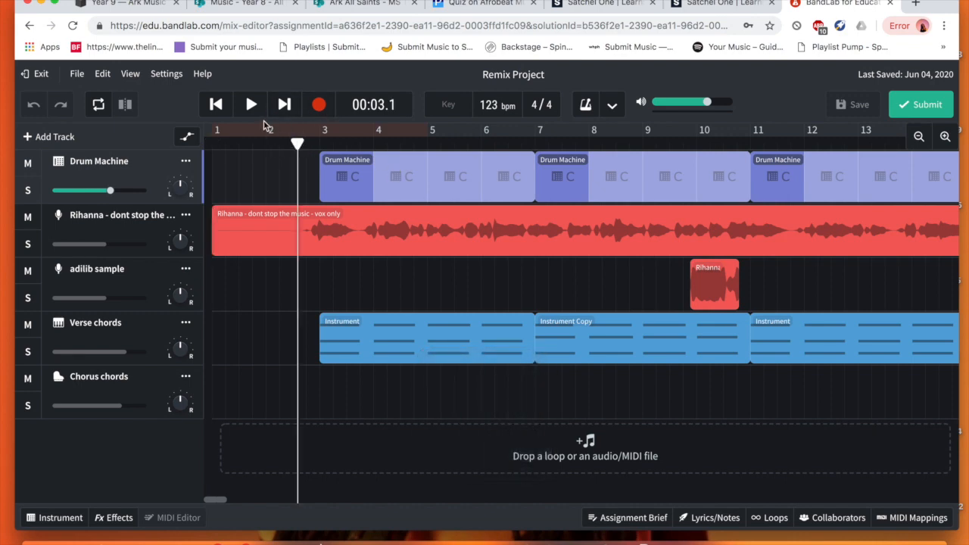
Step: Play the remix through the verse into the chorus chord regions from bar 27, then stop around 57 seconds
{"action": "left_click", "coordinate": [252, 103]}
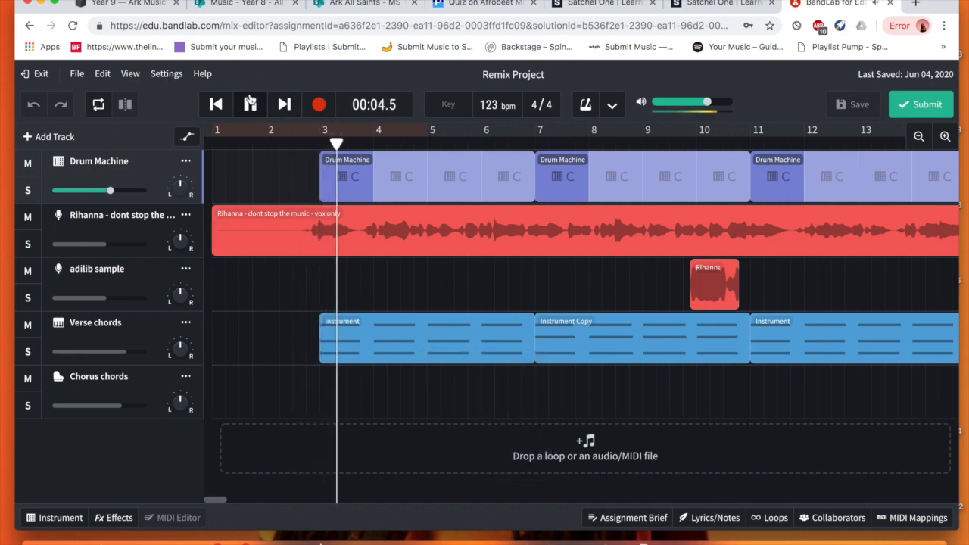
{"action": "left_click", "coordinate": [250, 103]}
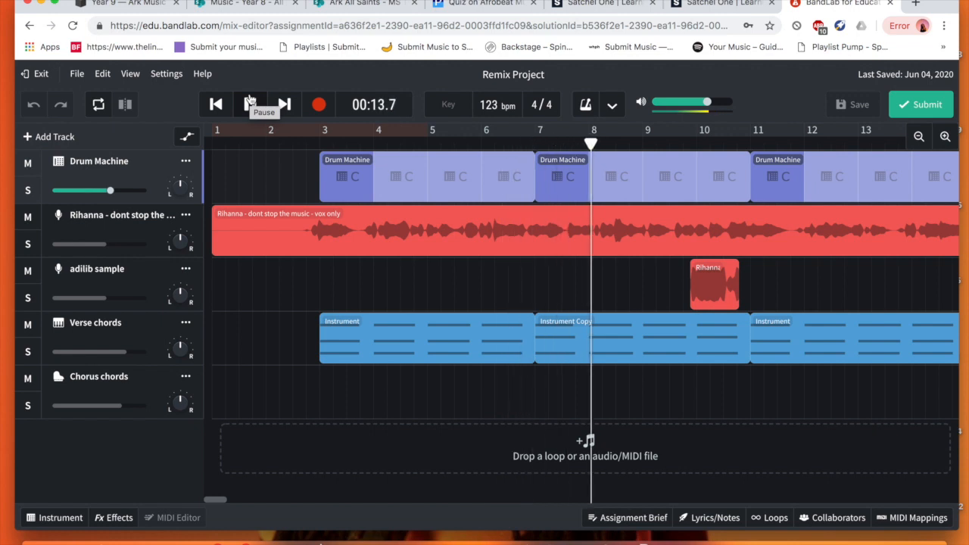
{"action": "left_click", "coordinate": [250, 104]}
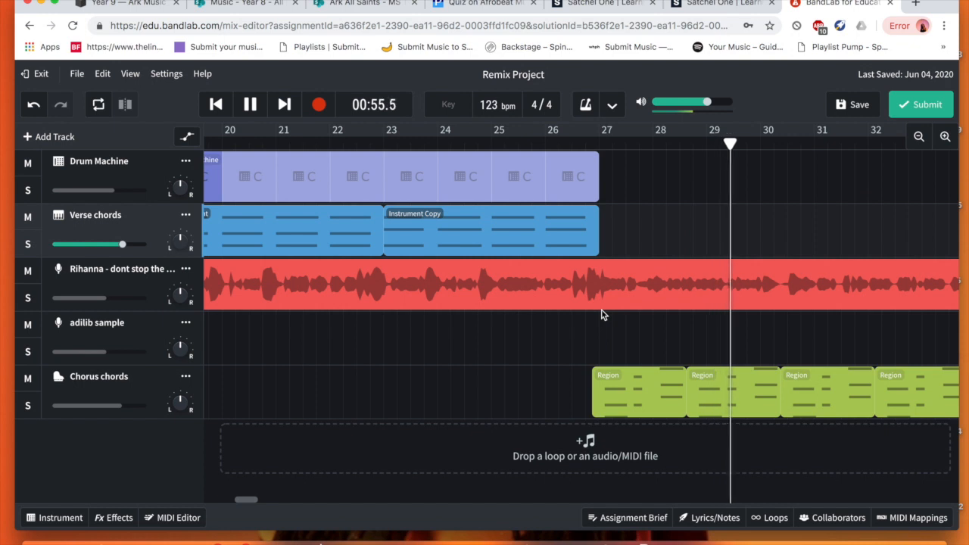
{"action": "left_click", "coordinate": [250, 103]}
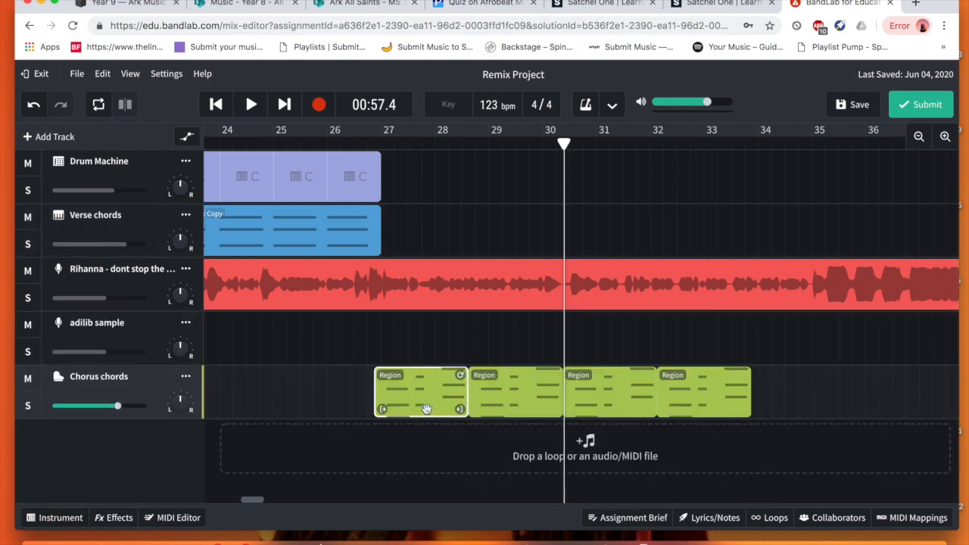
{"action": "mouse_move", "coordinate": [755, 327]}
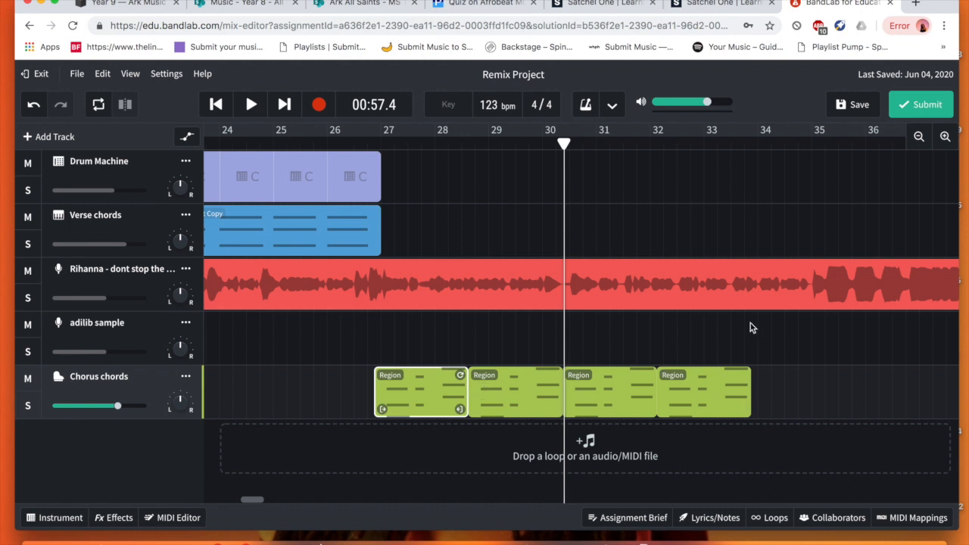
{"action": "mouse_move", "coordinate": [484, 317]}
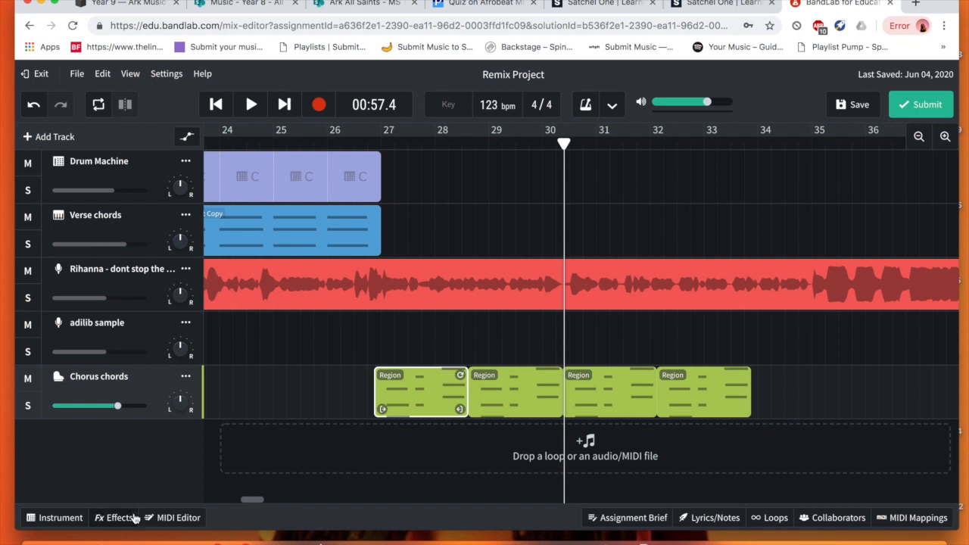
Step: Review the Chorus chords notes in the MIDI Editor, then trim the track back to one region at bar 27
{"action": "left_click", "coordinate": [178, 518]}
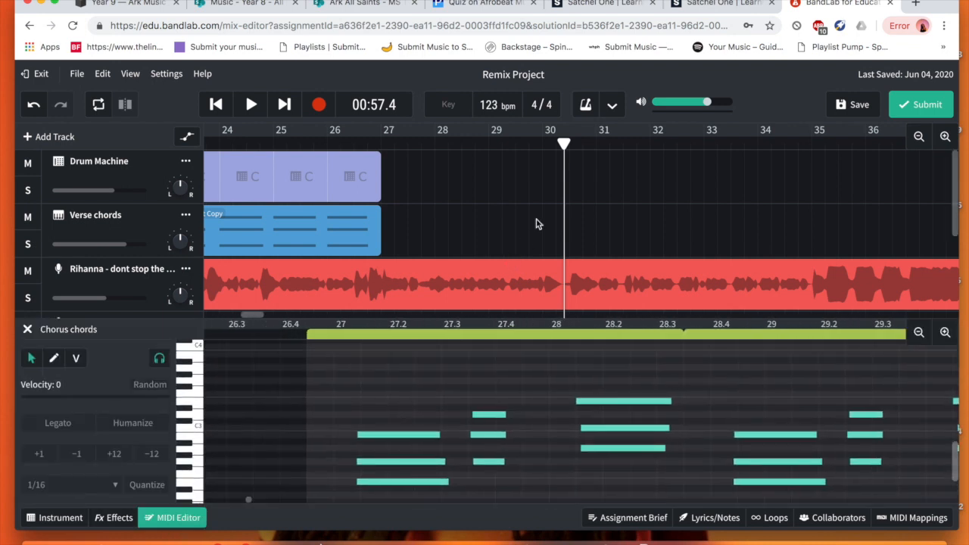
{"action": "mouse_move", "coordinate": [602, 121]}
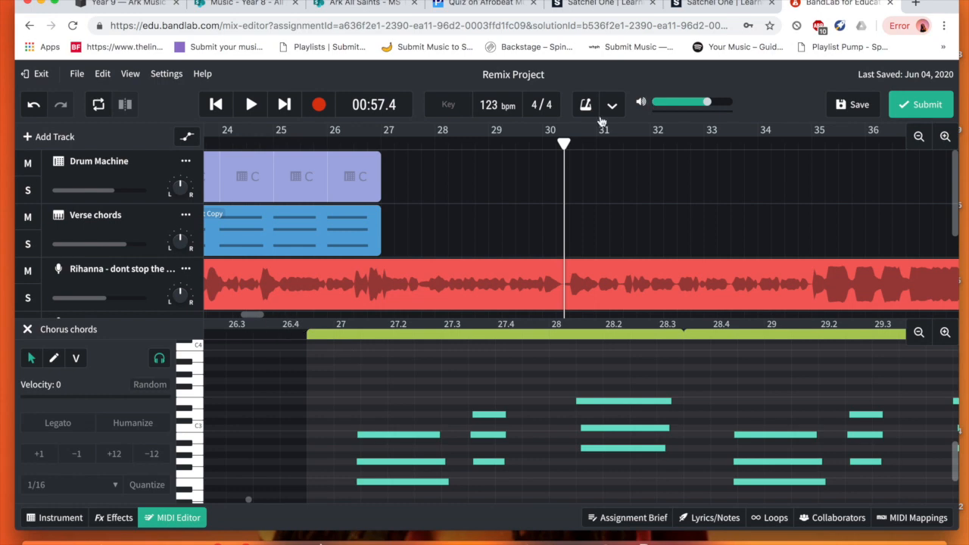
{"action": "left_click", "coordinate": [393, 144]}
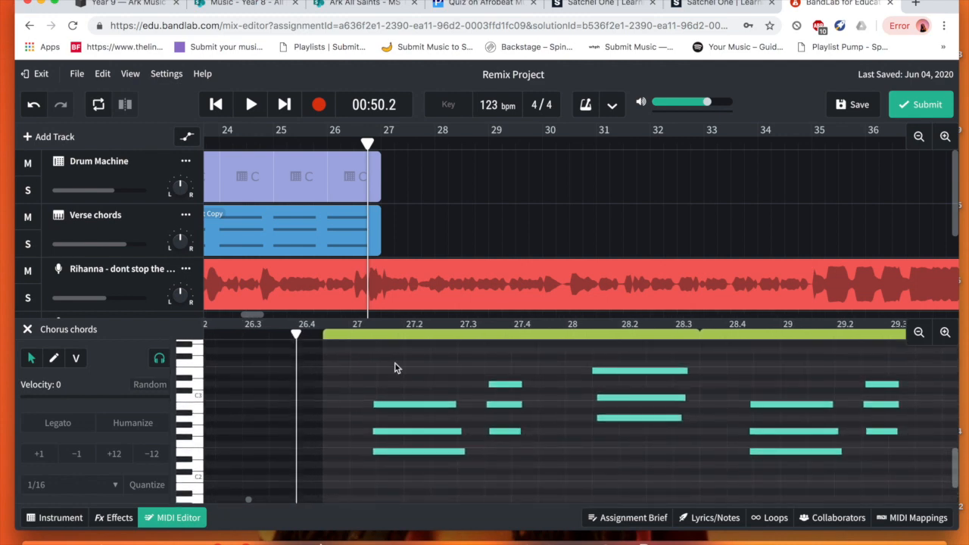
{"action": "left_click", "coordinate": [250, 103]}
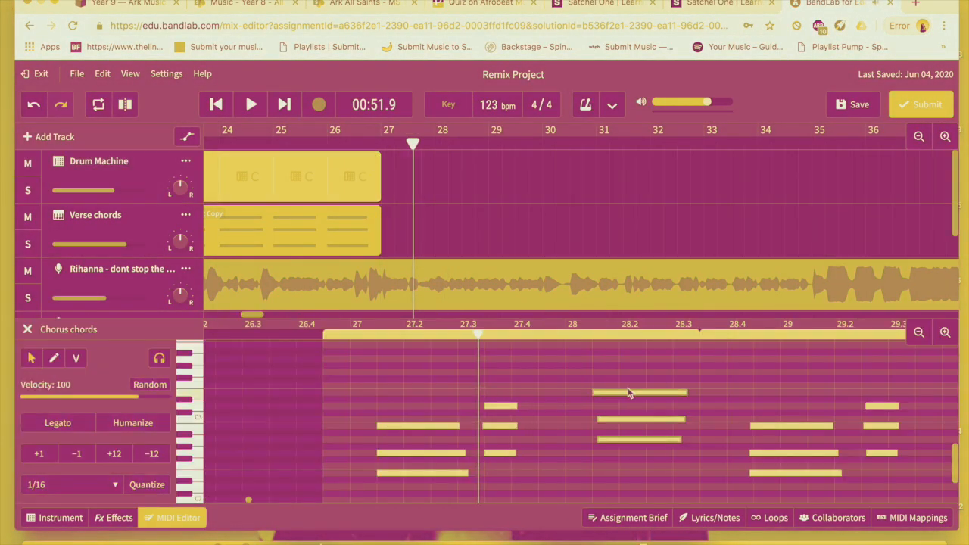
{"action": "left_click", "coordinate": [250, 103]}
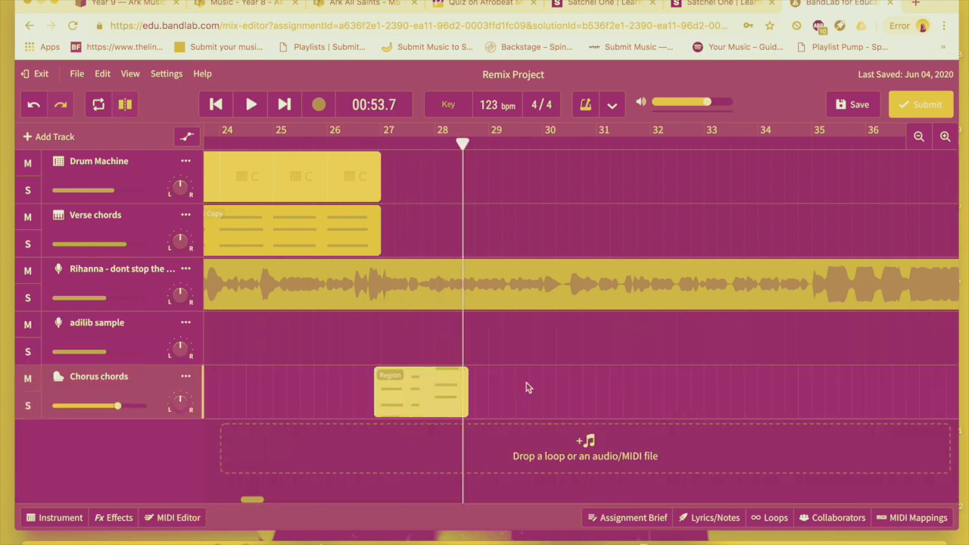
Step: Add a Drum Machine track playing 808 Kit pattern A from bar 27 under the chorus
{"action": "left_click", "coordinate": [250, 105]}
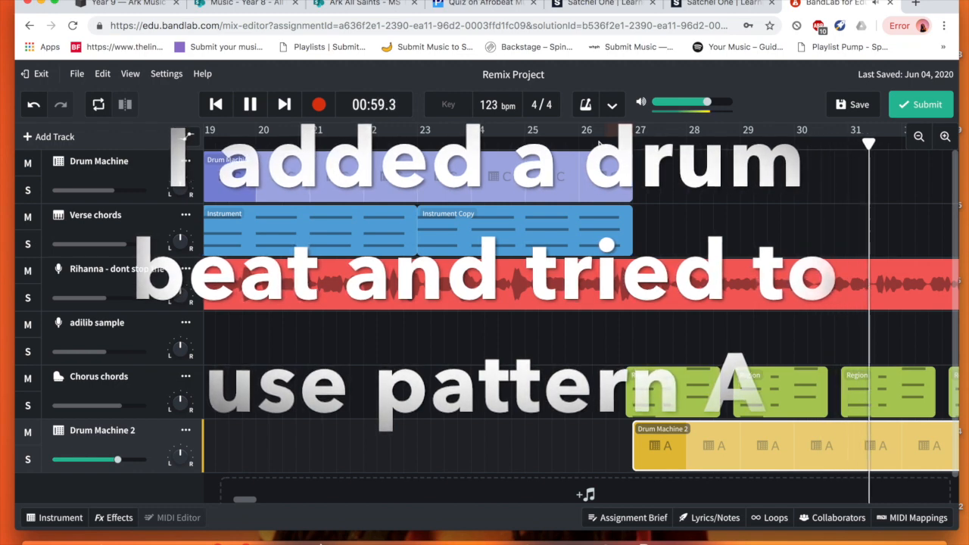
{"action": "left_click", "coordinate": [250, 103]}
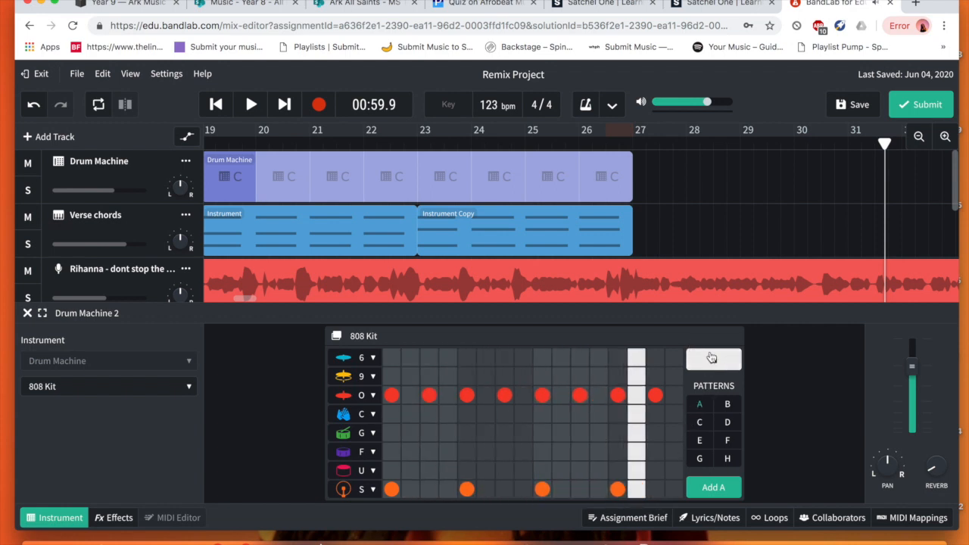
{"action": "left_click", "coordinate": [654, 394]}
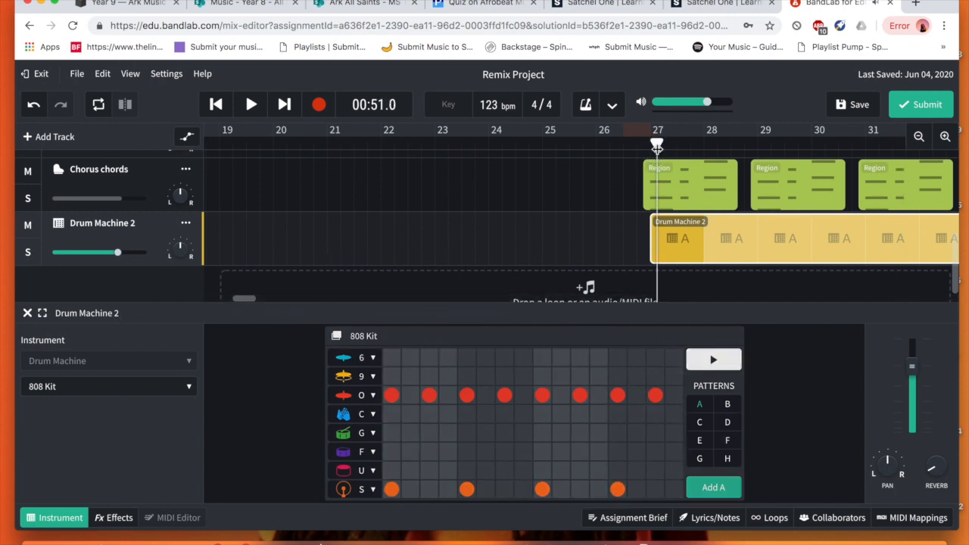
{"action": "left_click", "coordinate": [251, 103]}
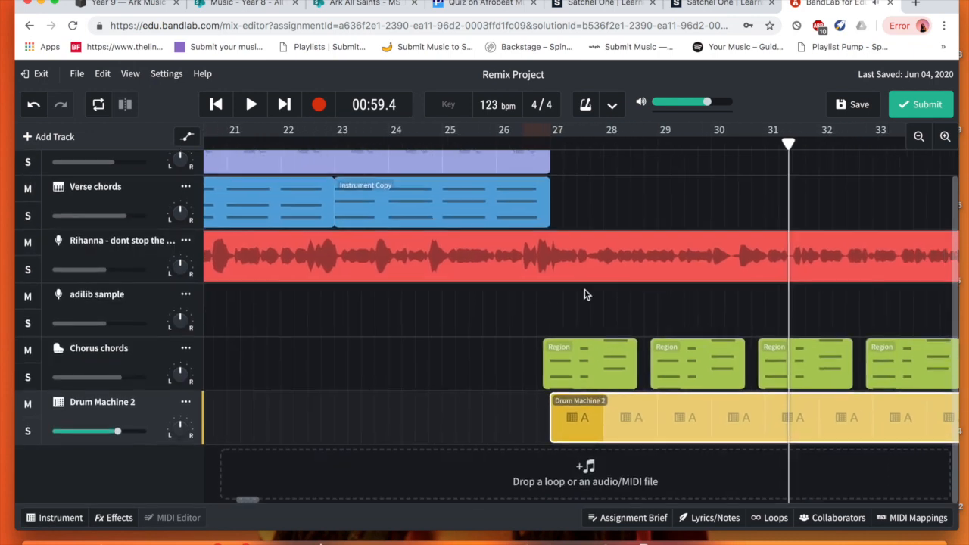
Step: Move to the chorus start at bar 27 and open the Chorus chords region in the MIDI Editor
{"action": "scroll", "scroll_direction": "right", "scroll_amount": 3}
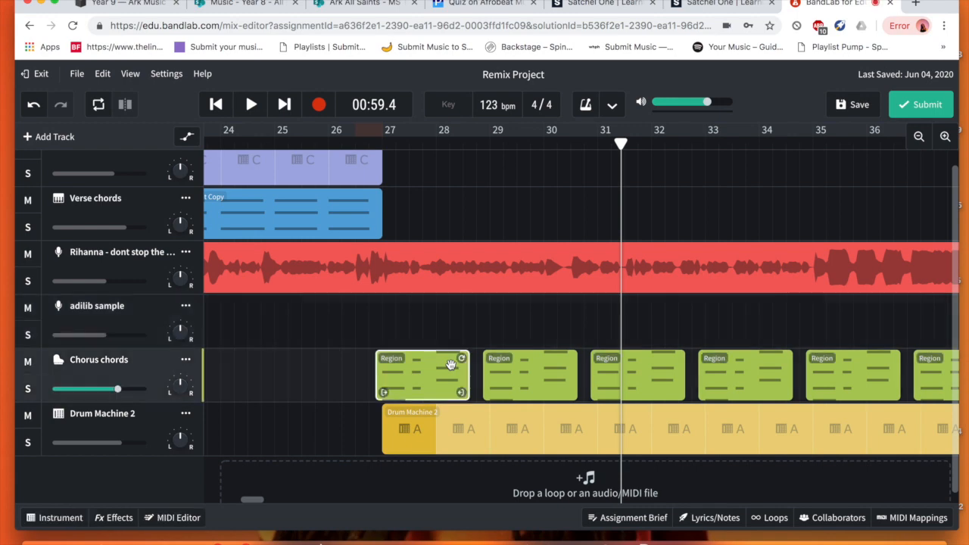
{"action": "mouse_move", "coordinate": [385, 149]}
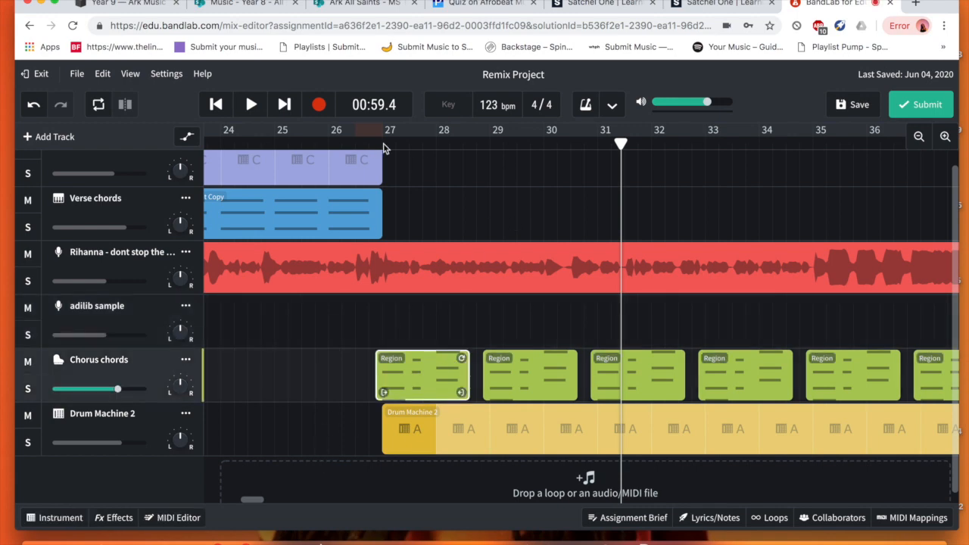
{"action": "left_click", "coordinate": [250, 103]}
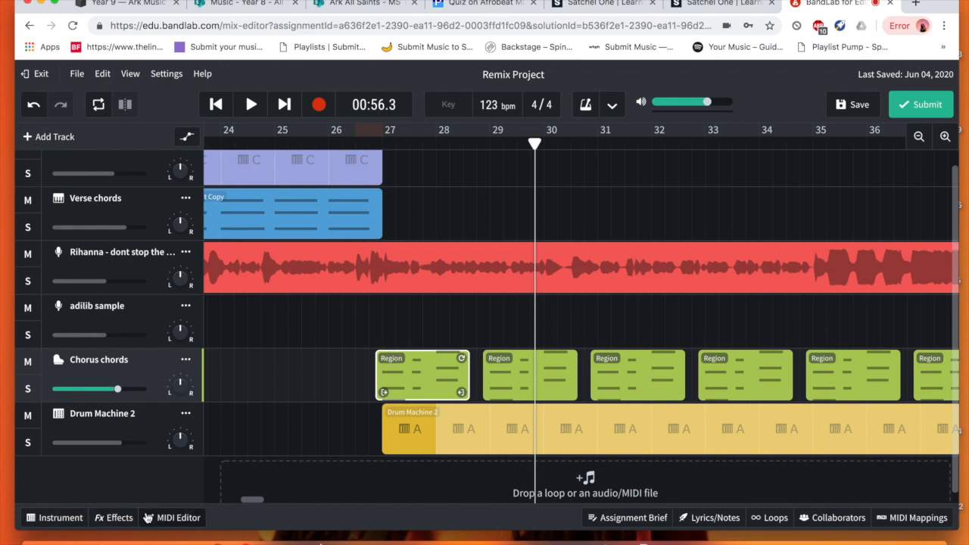
{"action": "left_click", "coordinate": [173, 518]}
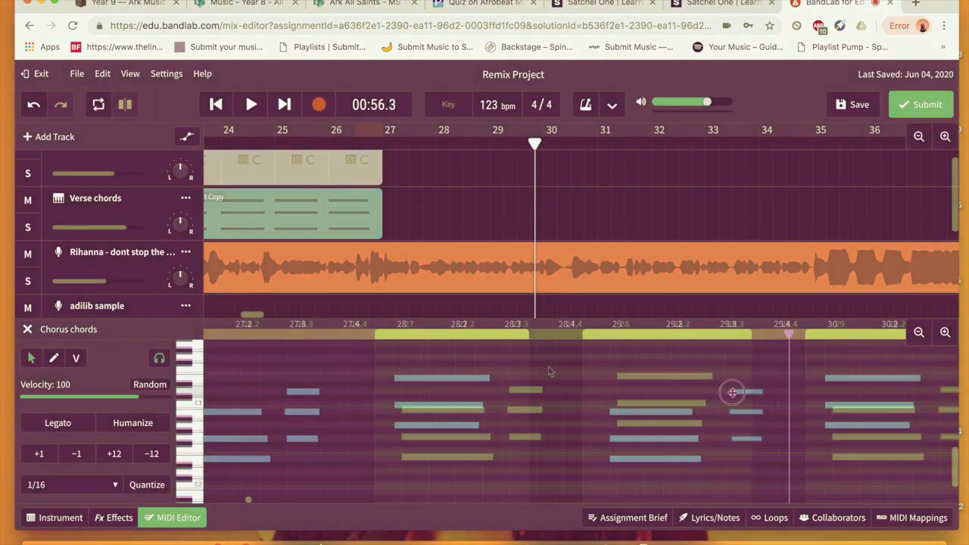
Step: Close the note editor and copy the verse chord regions so they return at bar 43
{"action": "left_click", "coordinate": [250, 104]}
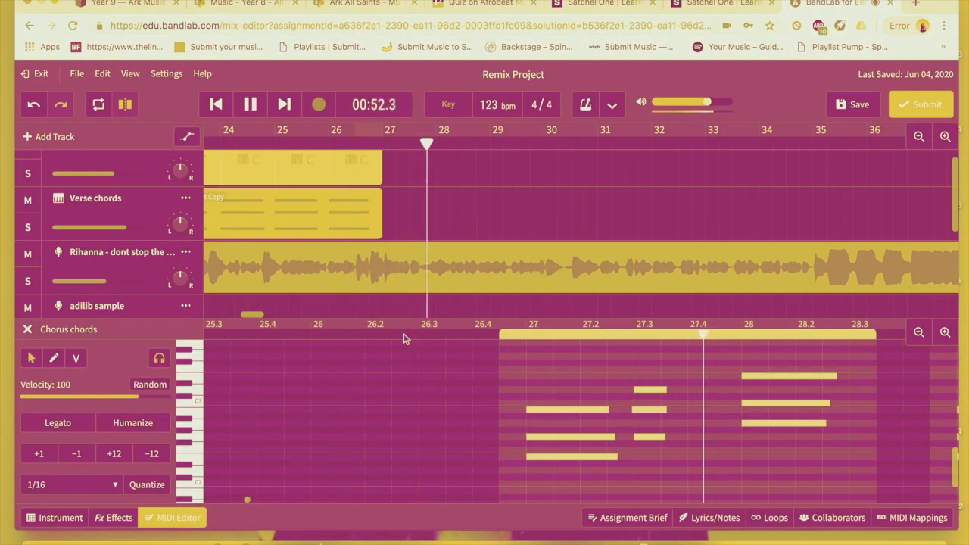
{"action": "left_click", "coordinate": [250, 105]}
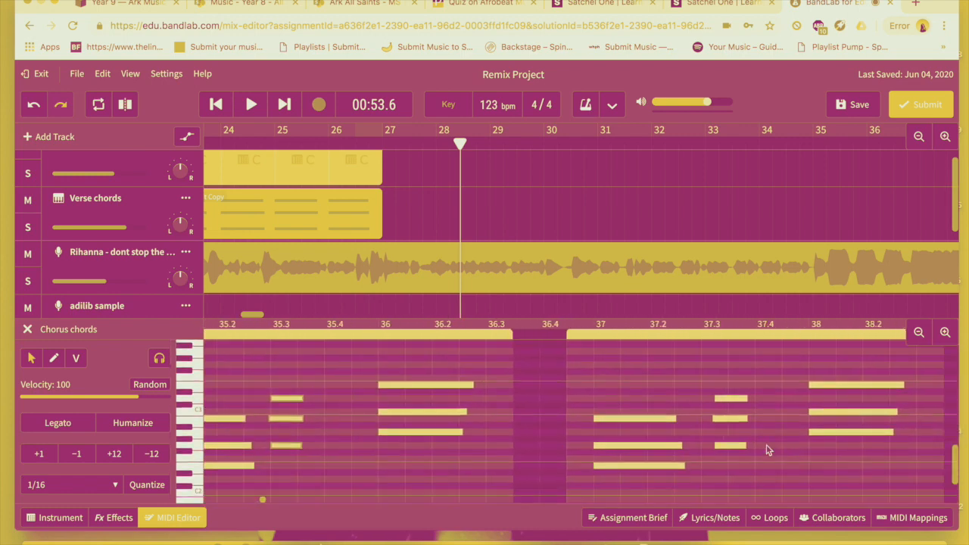
{"action": "scroll", "scroll_direction": "right", "scroll_amount": 3}
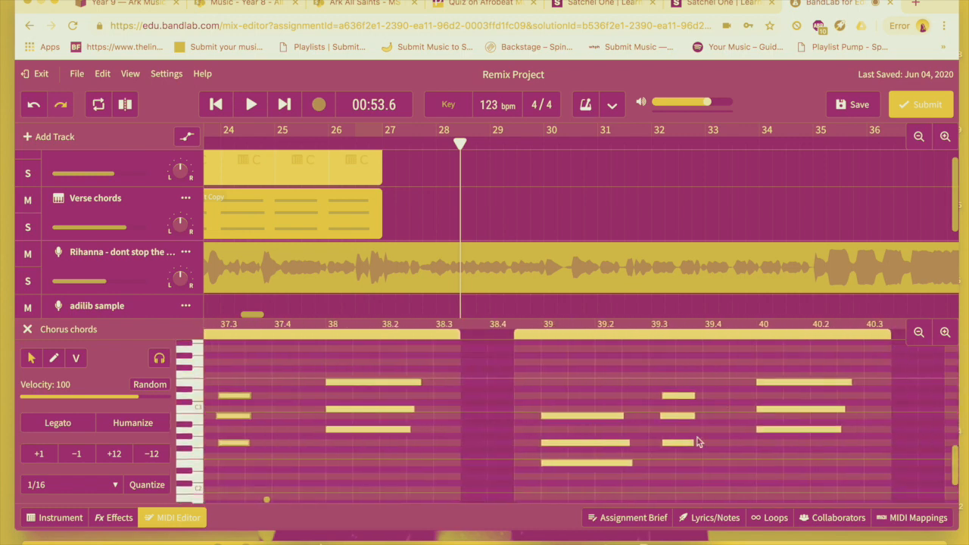
{"action": "scroll", "scroll_direction": "right", "scroll_amount": 3}
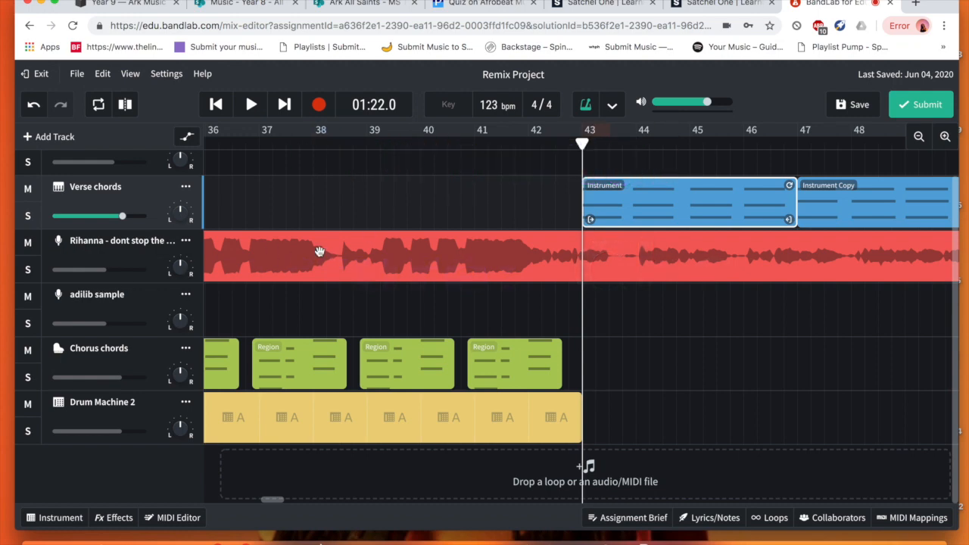
{"action": "mouse_move", "coordinate": [582, 266]}
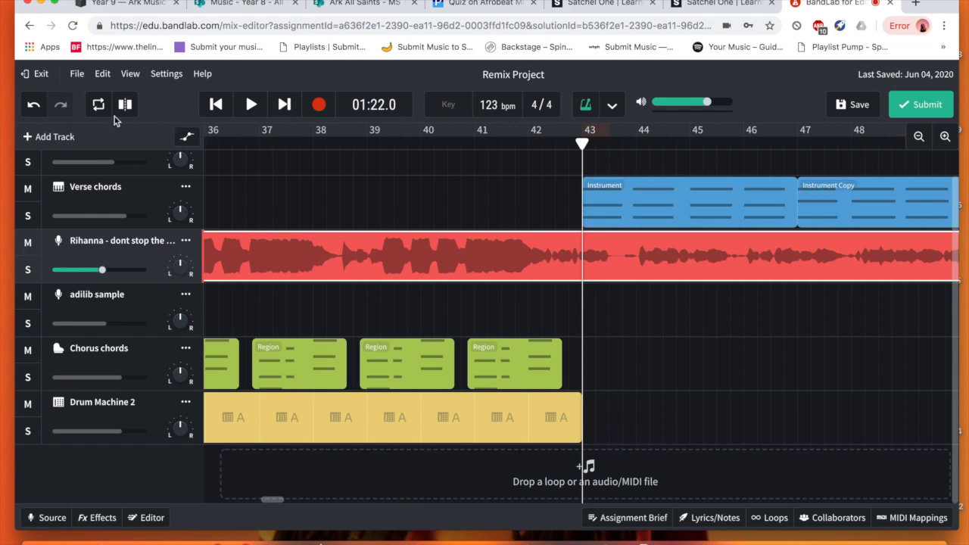
Step: Slice the Rihanna vocal region at the playhead so it splits at bar 43
{"action": "left_click", "coordinate": [103, 73]}
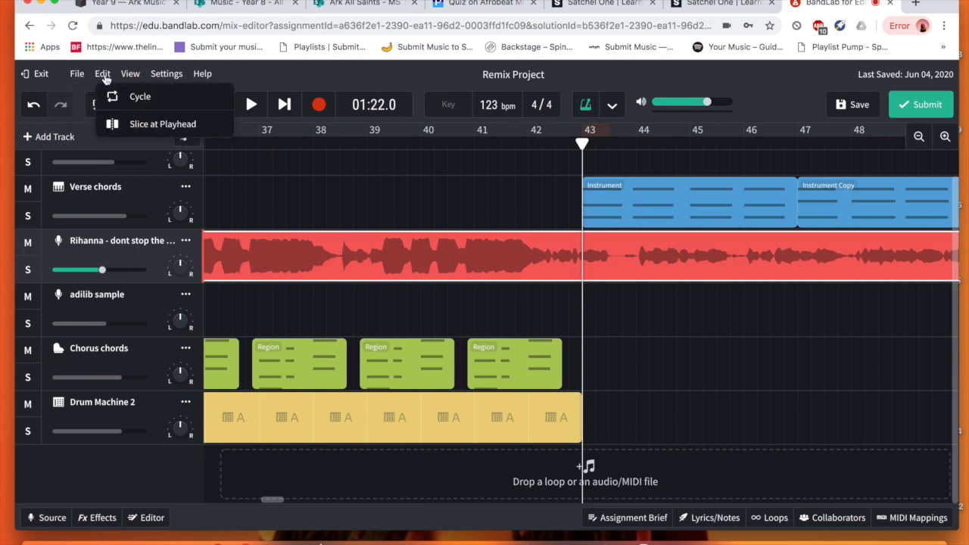
{"action": "left_click", "coordinate": [162, 124]}
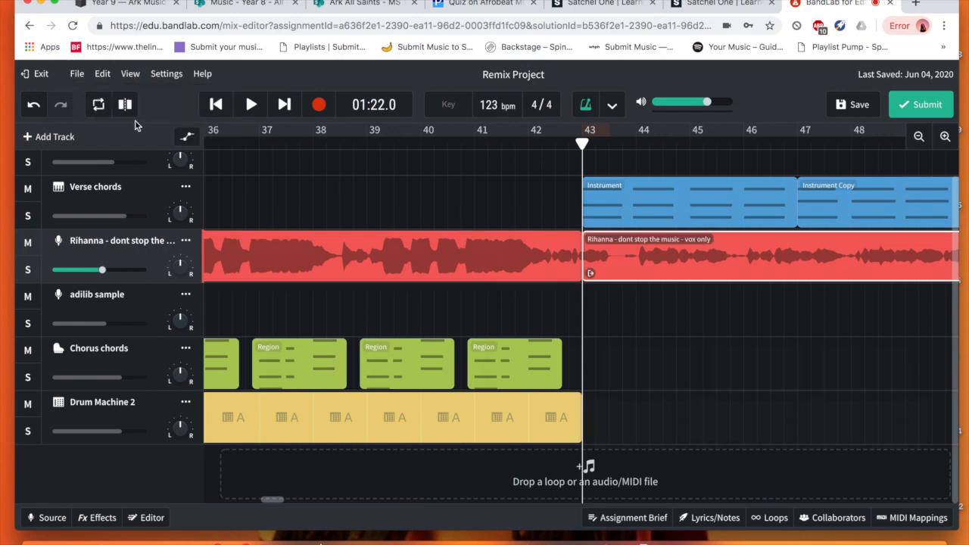
{"action": "left_click", "coordinate": [250, 105]}
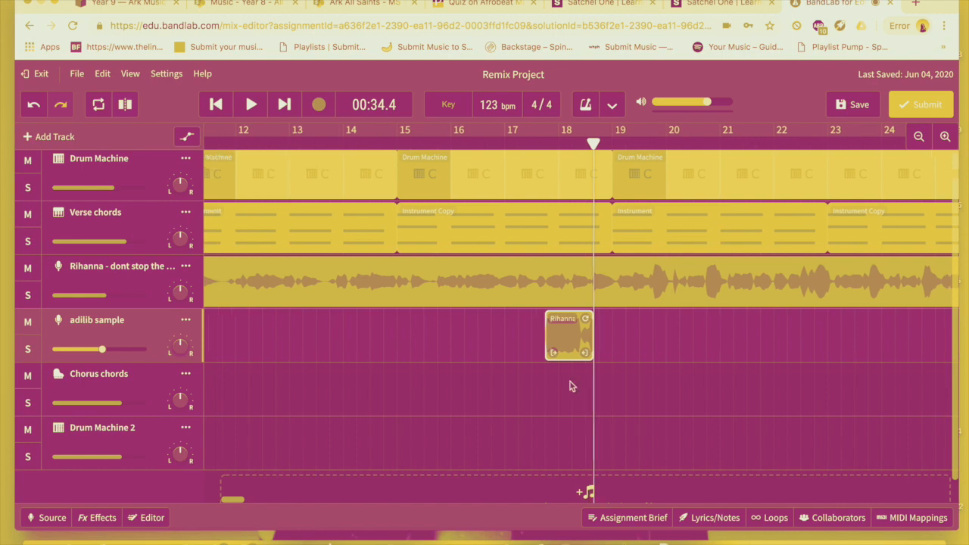
Step: Drag the Rihanna adlib clip along the adlib sample track to sit around bar 18 and play that section
{"action": "left_click", "coordinate": [250, 103]}
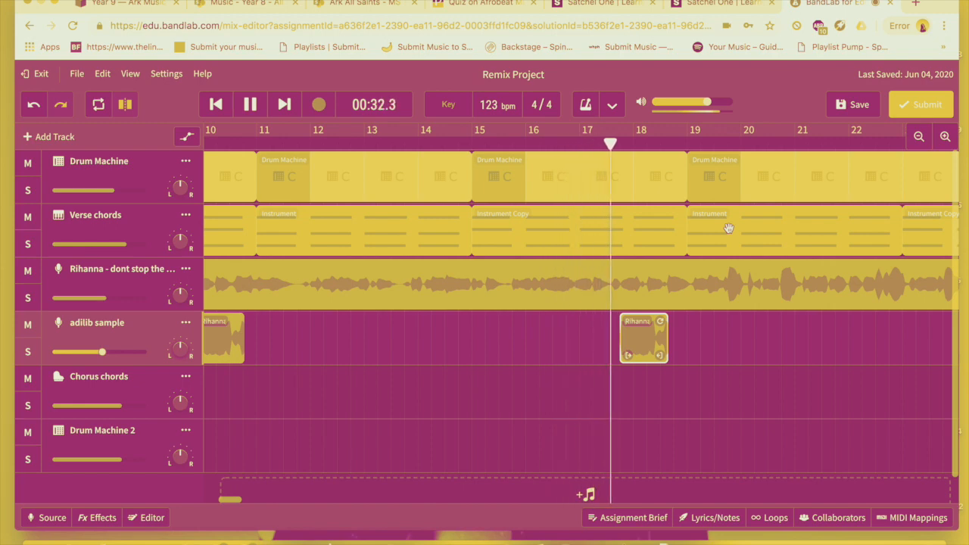
{"action": "left_click", "coordinate": [250, 103]}
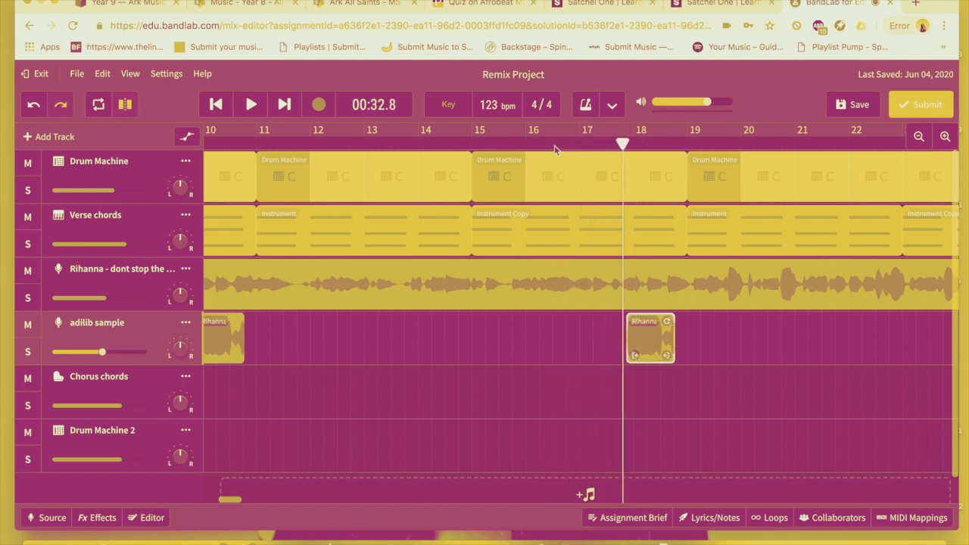
{"action": "left_click", "coordinate": [250, 103]}
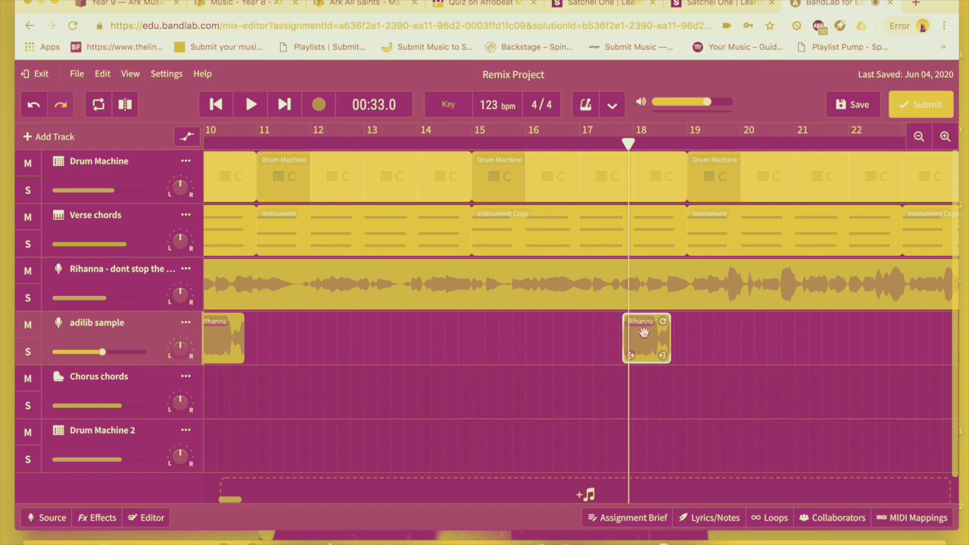
{"action": "left_click", "coordinate": [250, 104]}
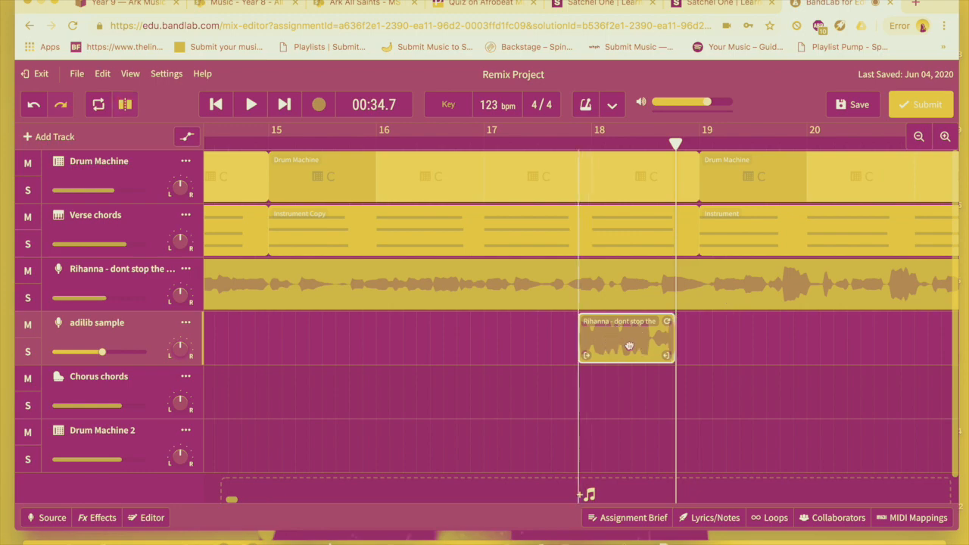
{"action": "left_click", "coordinate": [250, 105]}
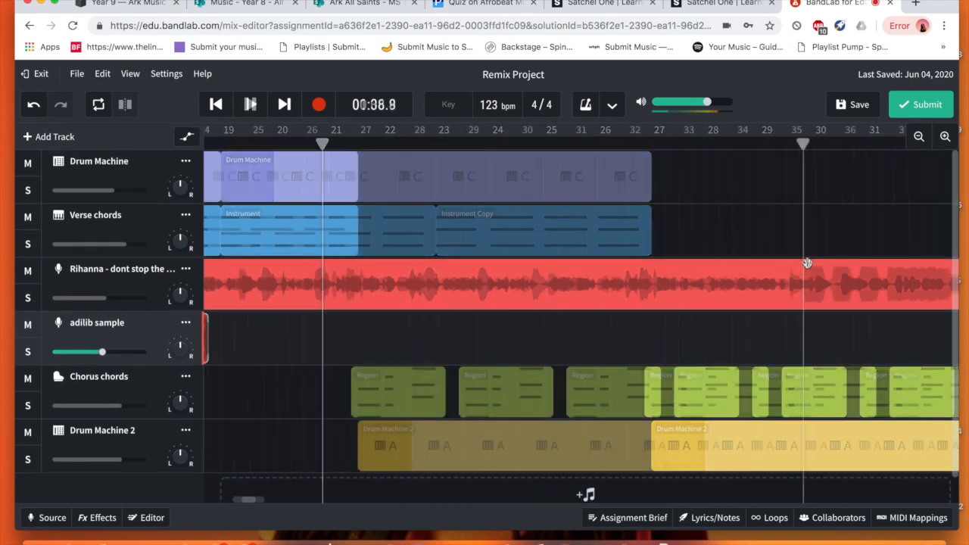
Step: Select the Chorus chords track and bring up its Instrument panel, currently Grand Piano
{"action": "left_click", "coordinate": [250, 105]}
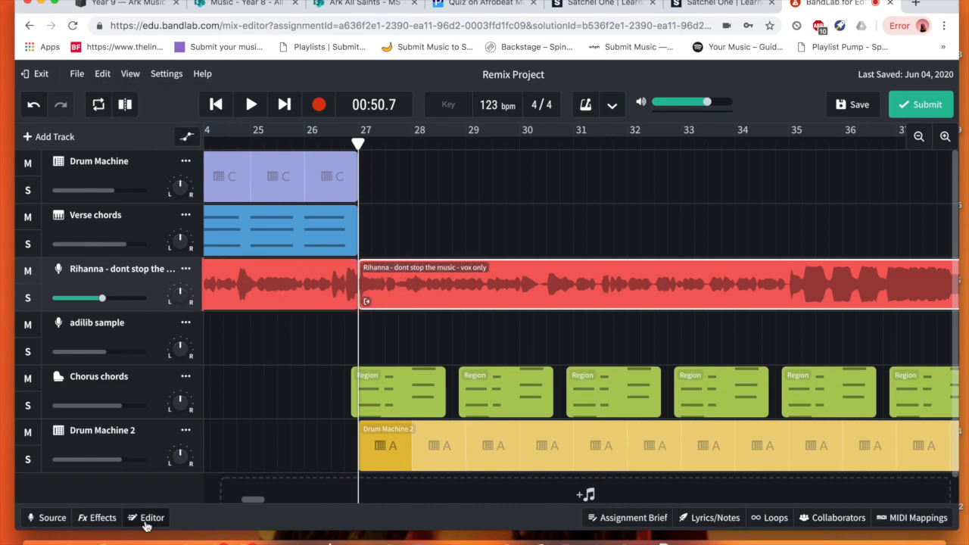
{"action": "left_click", "coordinate": [151, 518]}
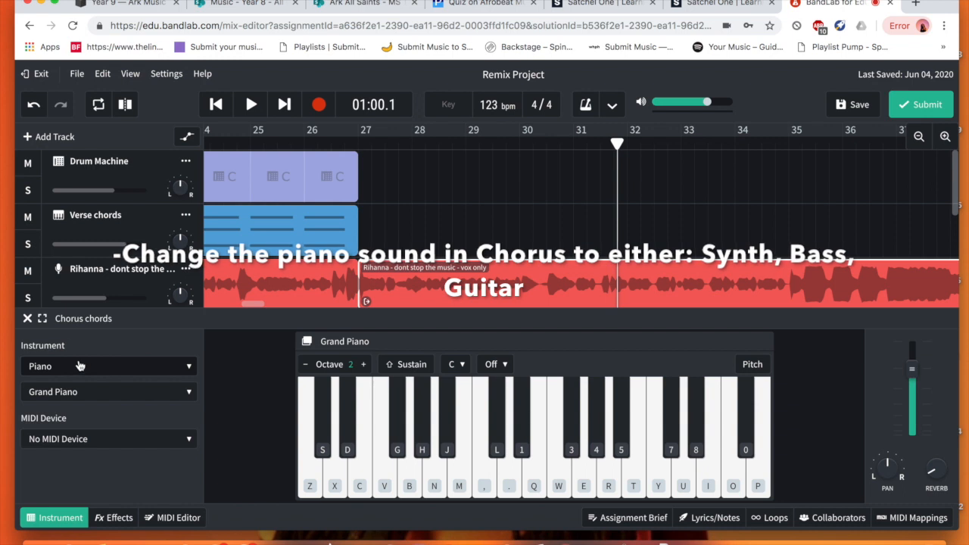
Step: Switch the Chorus chords instrument to Synth Keys with the Welcome Pad preset and return to the arrangement
{"action": "left_click", "coordinate": [109, 365]}
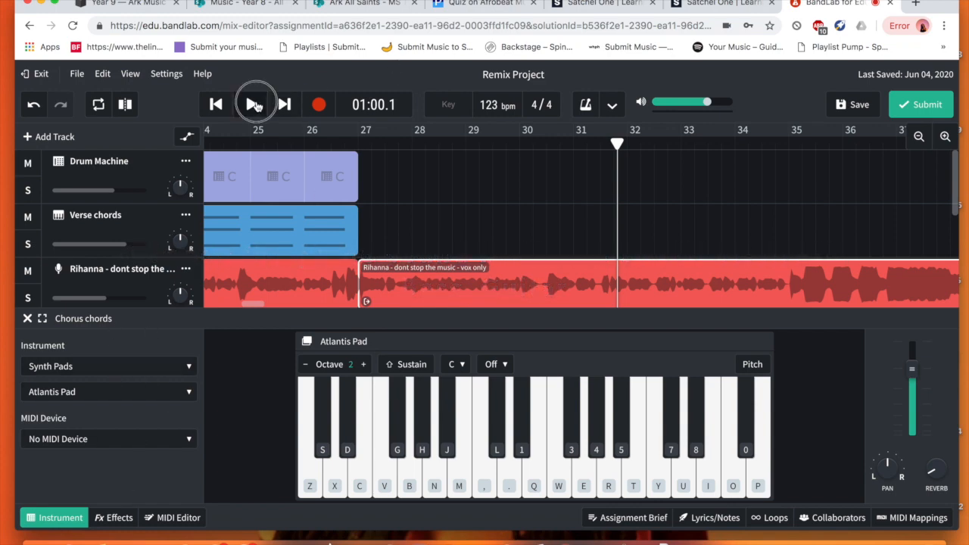
{"action": "left_click", "coordinate": [251, 105]}
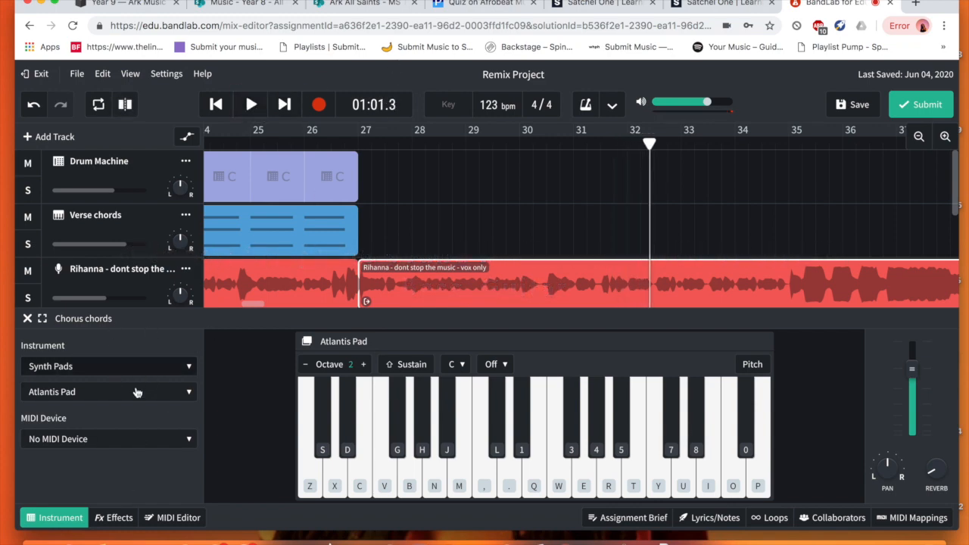
{"action": "left_click", "coordinate": [107, 391]}
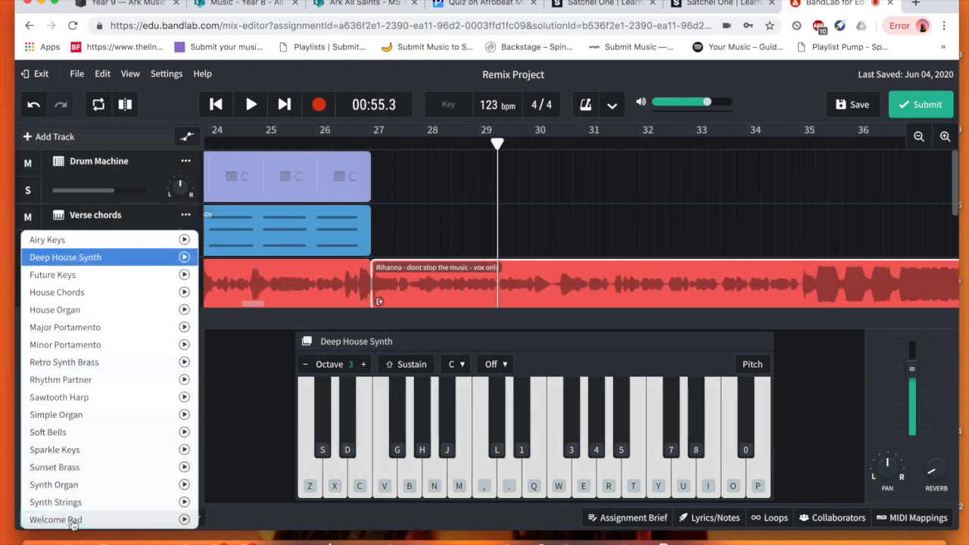
{"action": "left_click", "coordinate": [54, 520]}
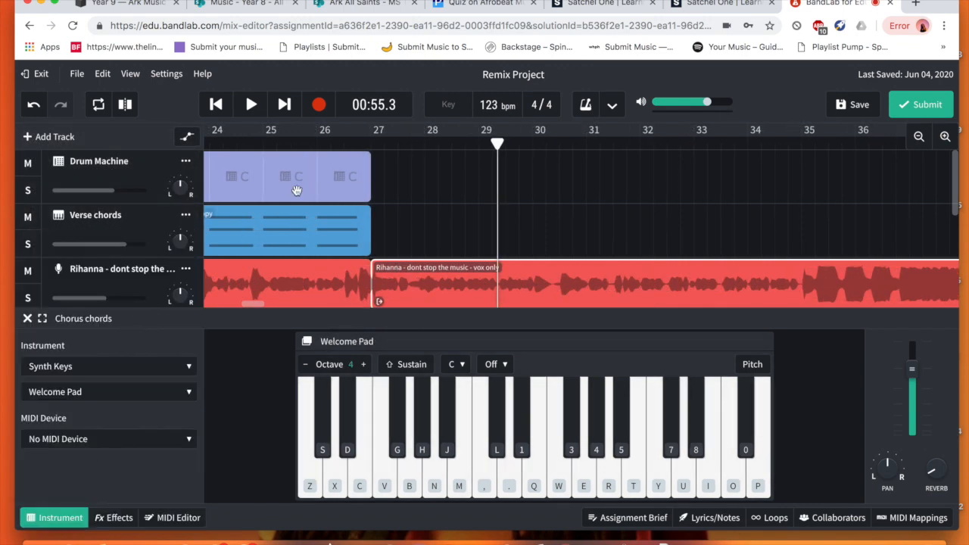
{"action": "left_click", "coordinate": [252, 103]}
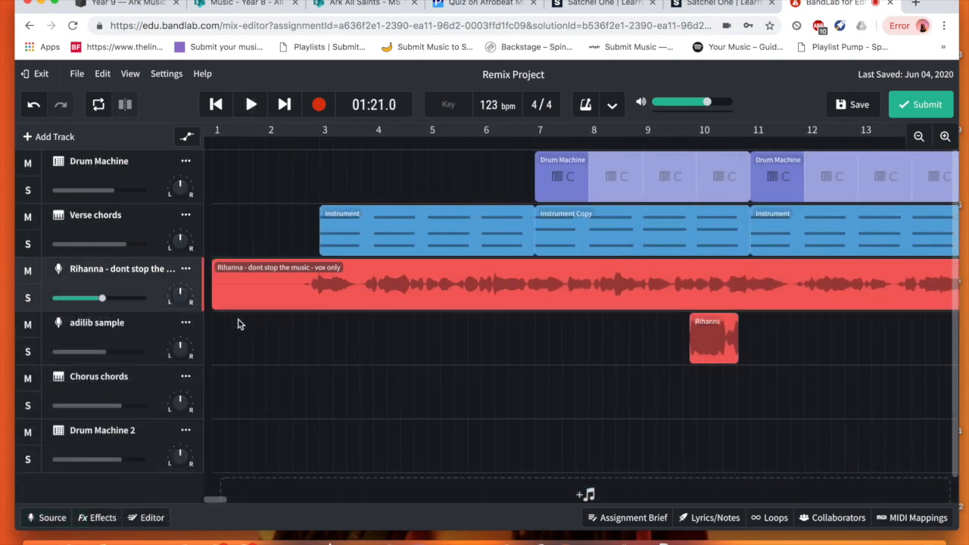
Step: Pitch the Rihanna vocal clip near bar 27 down one semitone and play it back to check
{"action": "scroll", "scroll_direction": "right", "scroll_amount": 3}
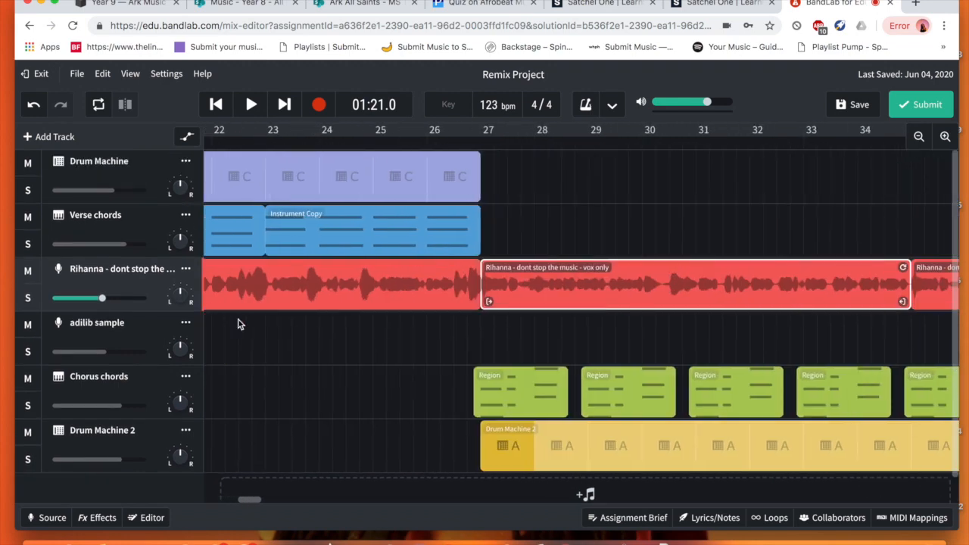
{"action": "scroll", "scroll_direction": "right", "scroll_amount": 3}
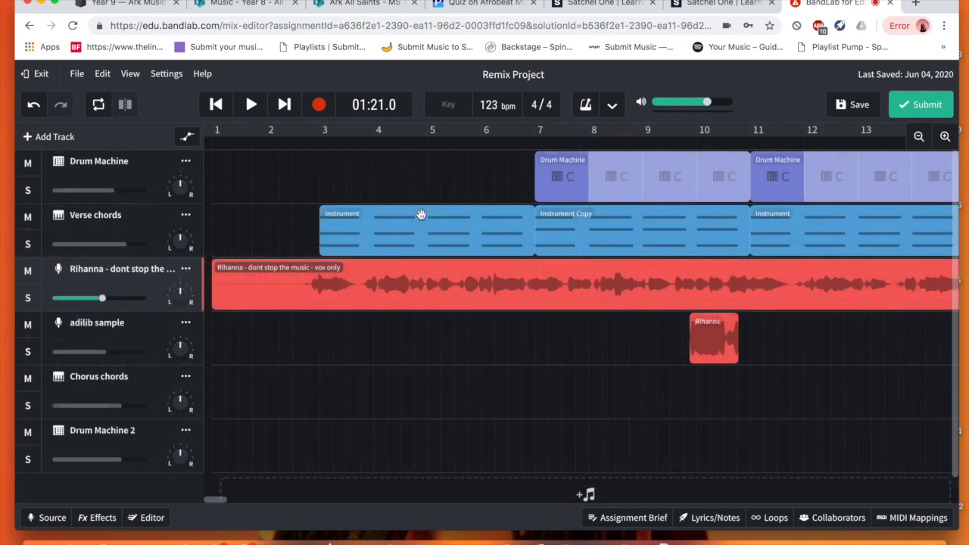
{"action": "left_click", "coordinate": [152, 518]}
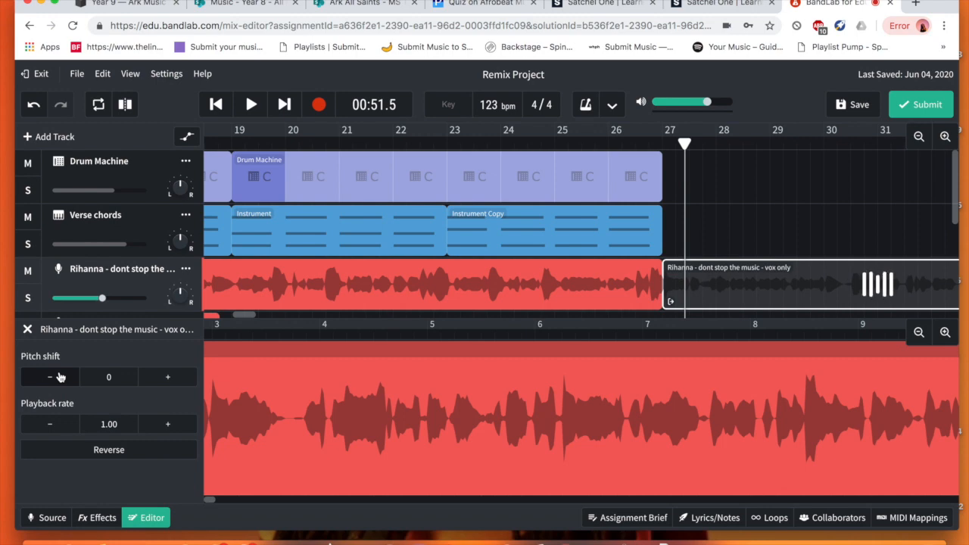
{"action": "left_click", "coordinate": [49, 376]}
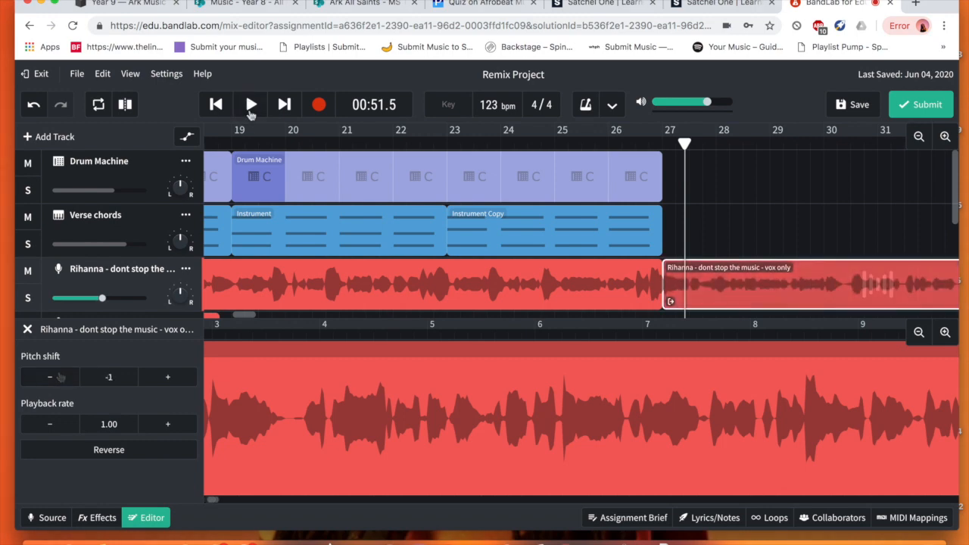
{"action": "left_click", "coordinate": [251, 105]}
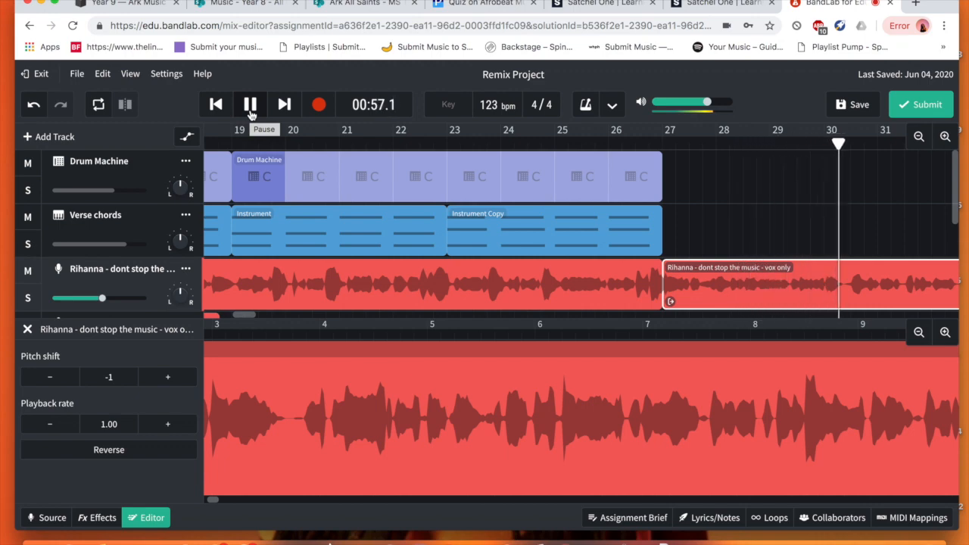
{"action": "left_click", "coordinate": [250, 105]}
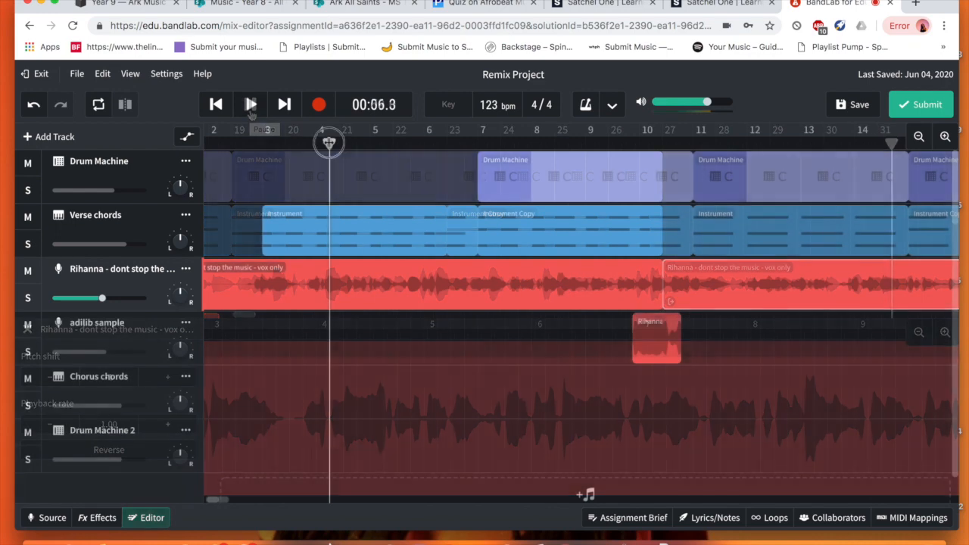
Step: Return to the song start and bring the Chorus chords and Drum Machine 2 regions ahead of the verse
{"action": "left_click", "coordinate": [250, 103]}
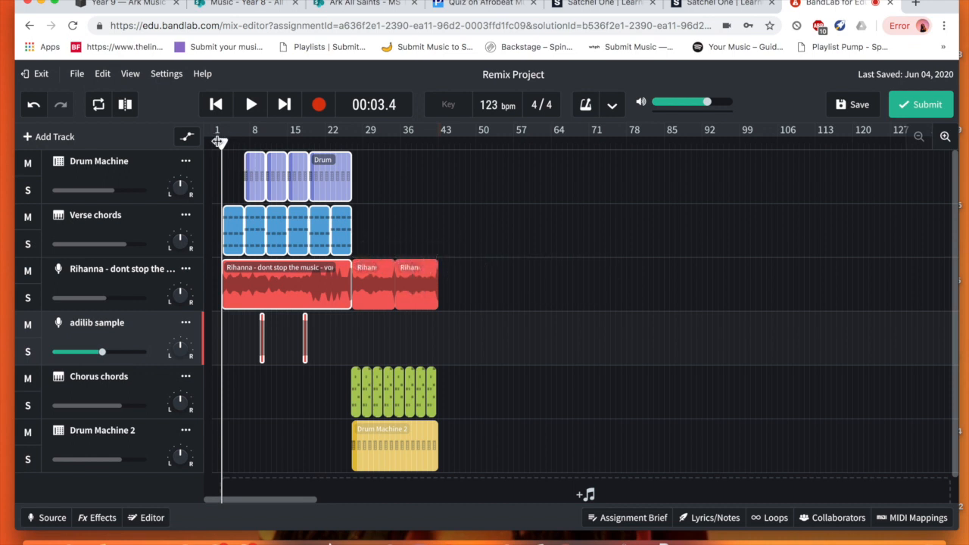
{"action": "left_click", "coordinate": [447, 130]}
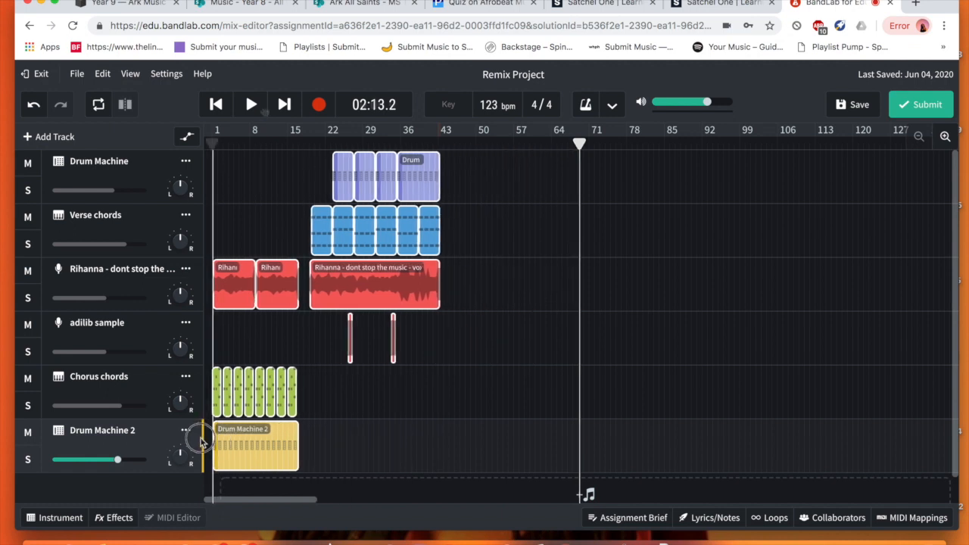
{"action": "left_click", "coordinate": [252, 103]}
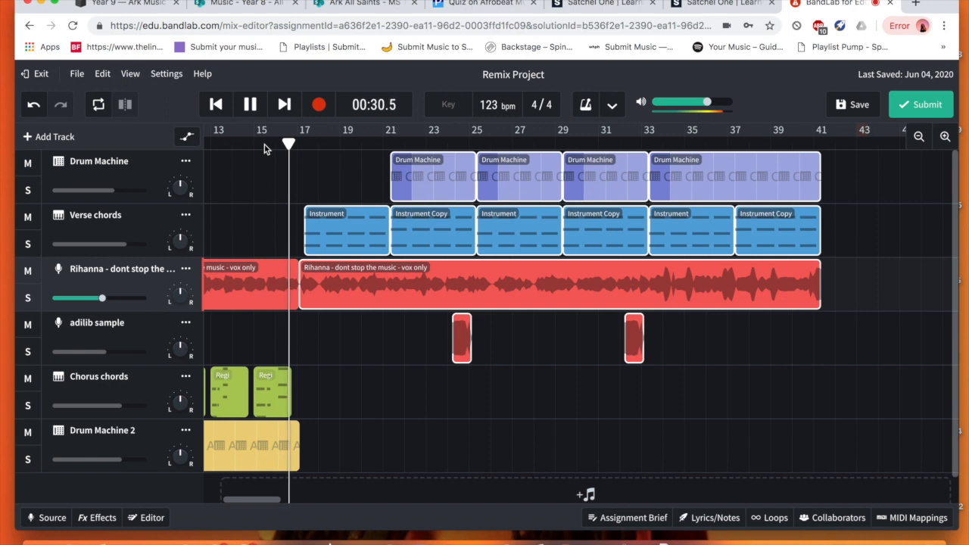
Step: Shift the verse and drum sections later so two Rihanna vocal clips open at bar 1, first at pitch -2
{"action": "left_click", "coordinate": [250, 104]}
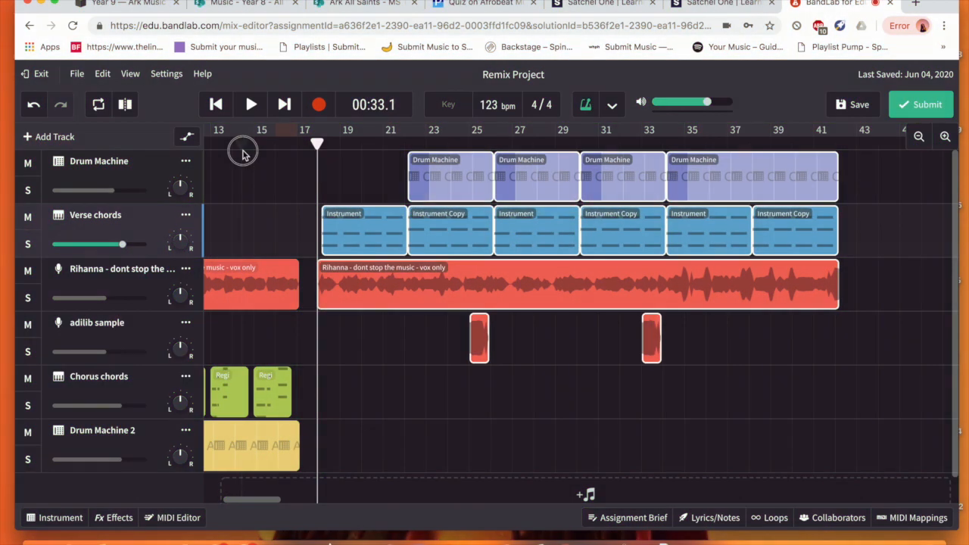
{"action": "left_click", "coordinate": [250, 105]}
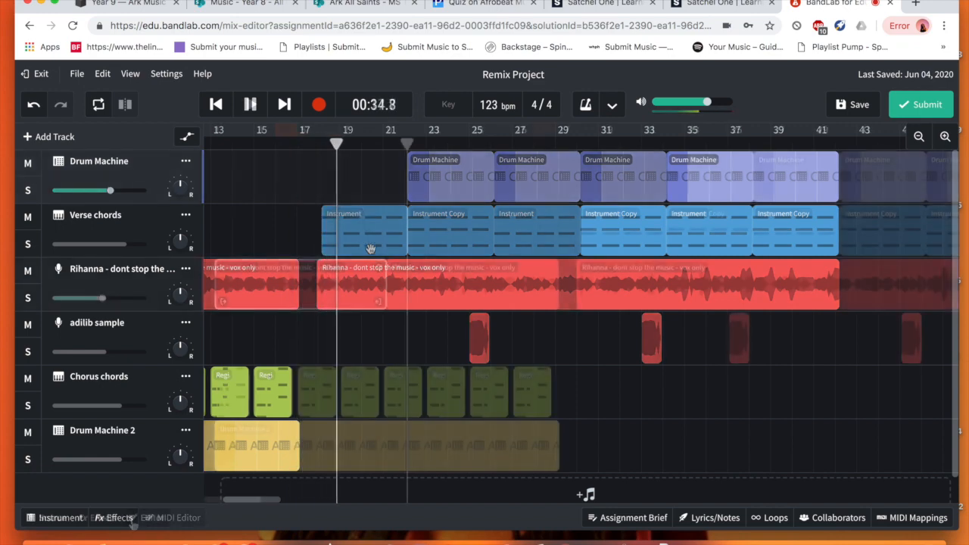
{"action": "left_click", "coordinate": [152, 518]}
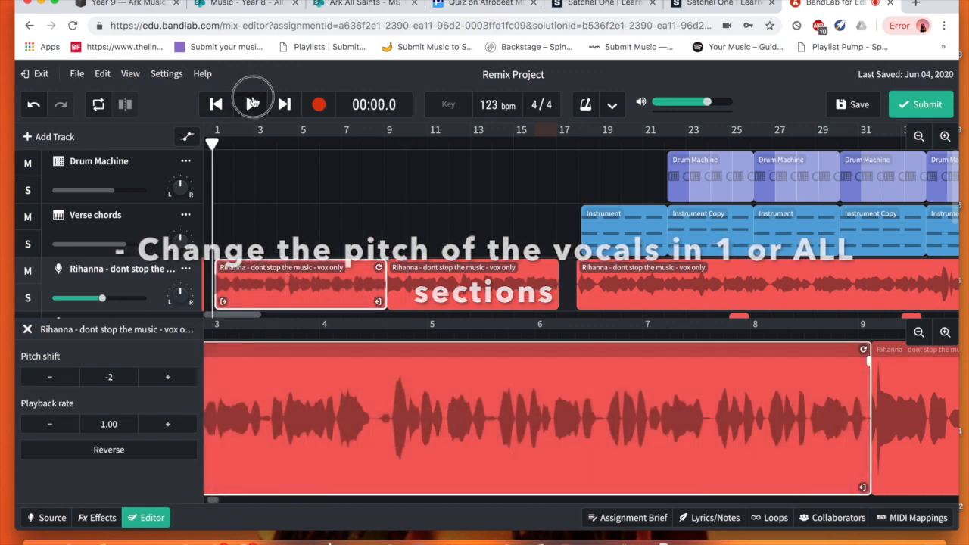
Step: Audition the intro before placing Chorus chords and Drum Machine 2 across bars 1–17 under the vocals
{"action": "left_click", "coordinate": [251, 104]}
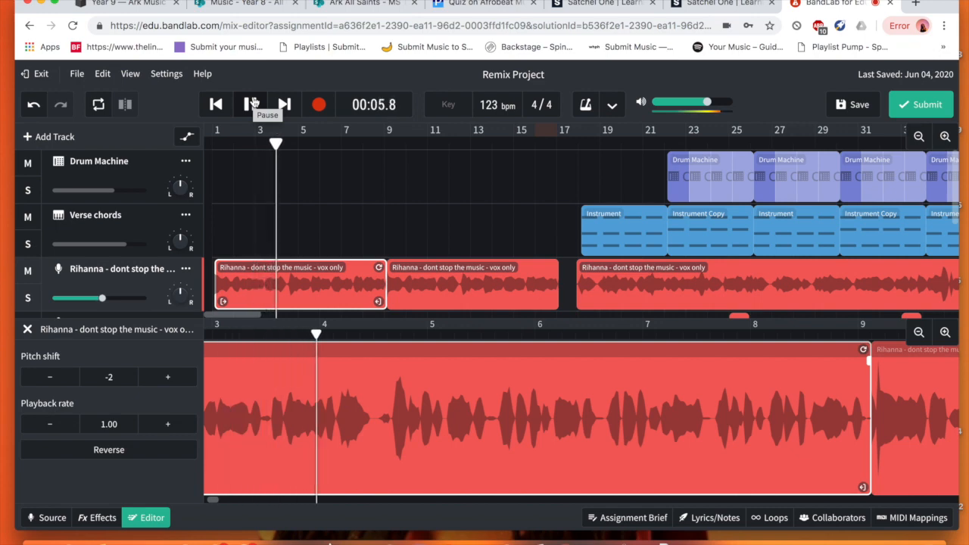
{"action": "left_click", "coordinate": [250, 105]}
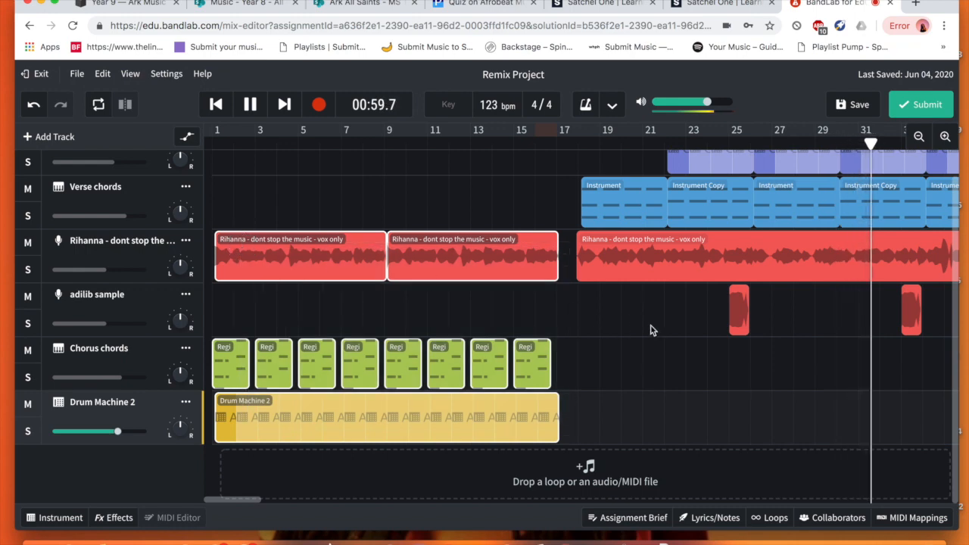
Step: Play the arrangement through to about 1:53 and save the remix project
{"action": "scroll", "scroll_direction": "right", "scroll_amount": 3}
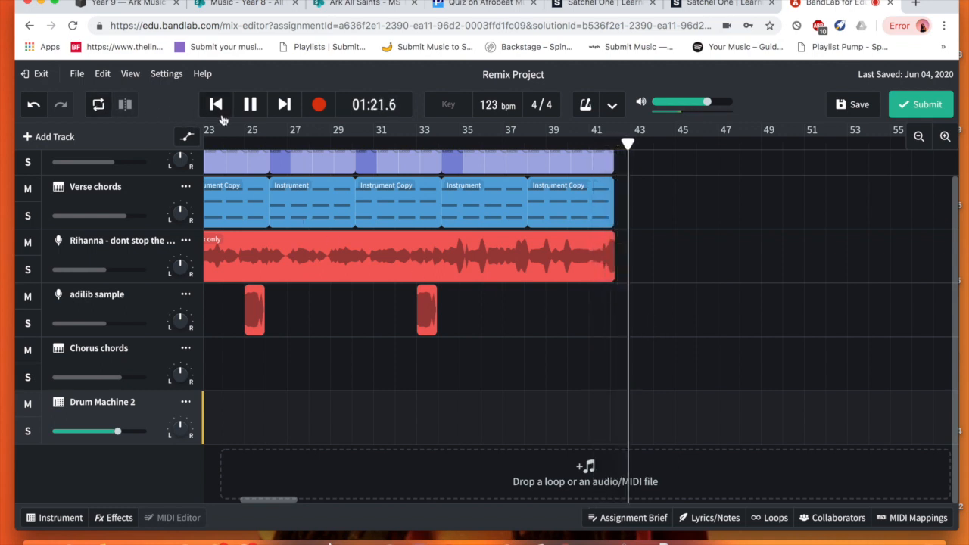
{"action": "left_click", "coordinate": [250, 103]}
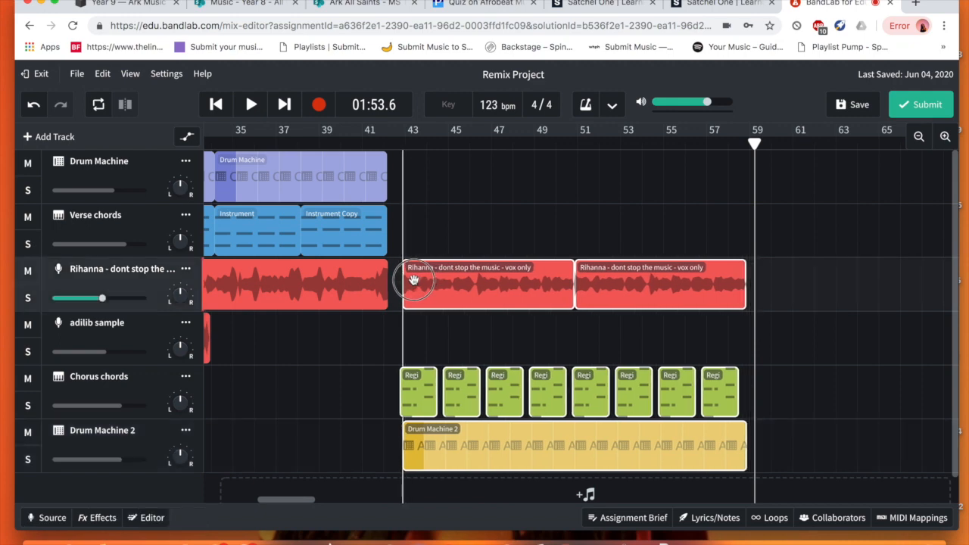
{"action": "left_click", "coordinate": [250, 103]}
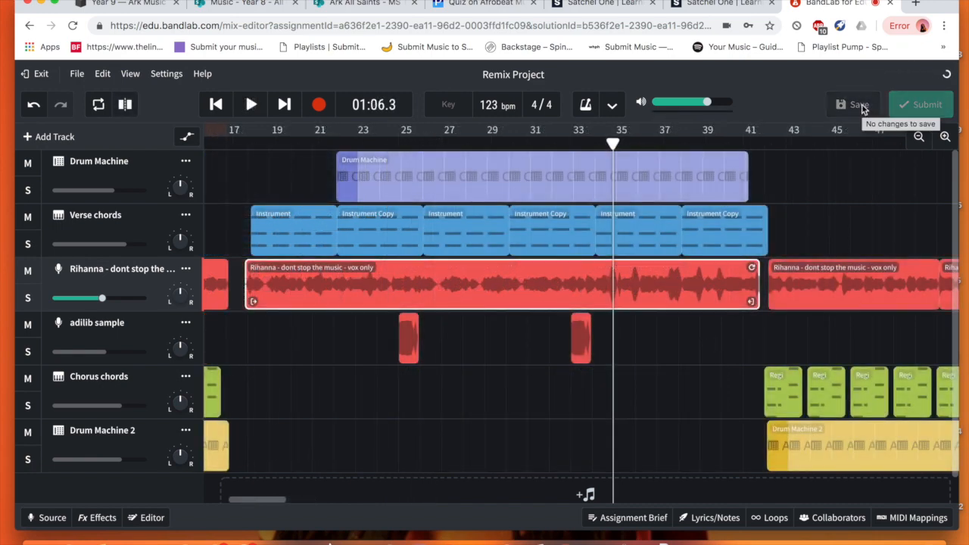
{"action": "mouse_move", "coordinate": [742, 246]}
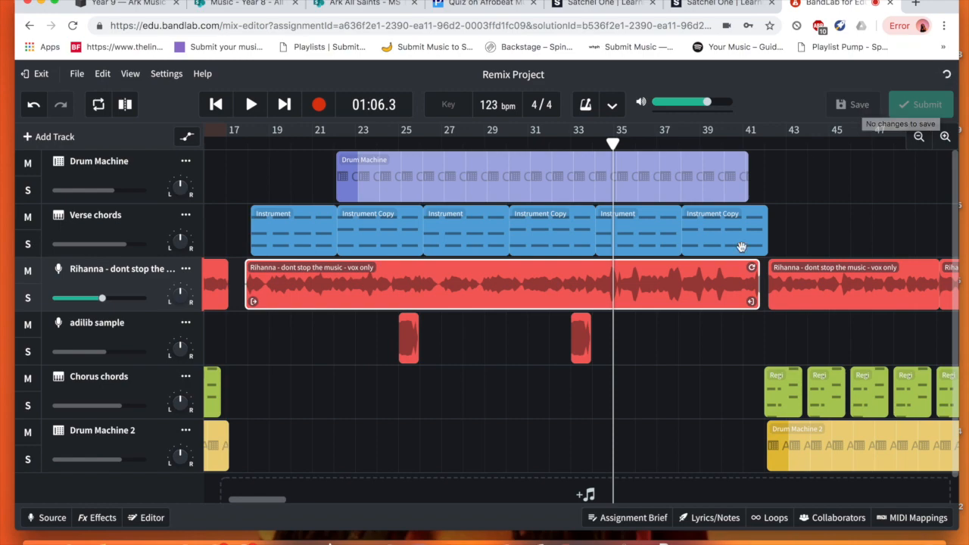